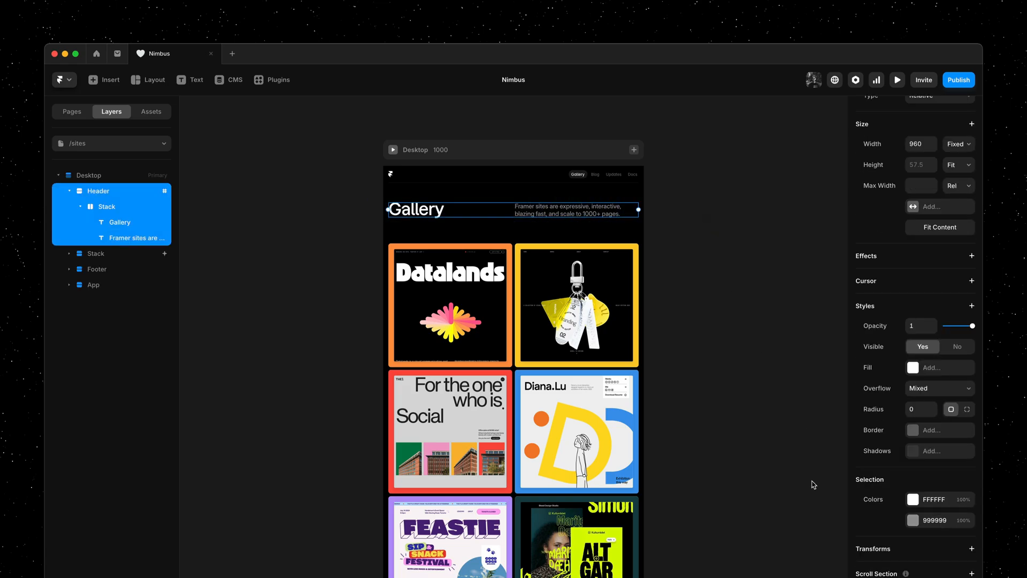
mouse_move(815, 503)
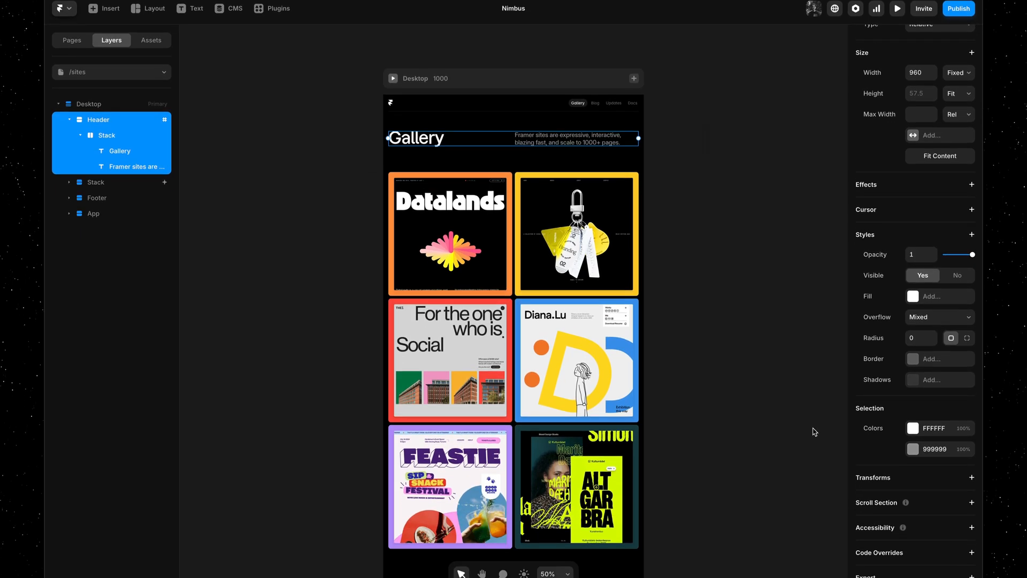
Step: Scroll the right panel to reveal the six card colours from B793FA to 17424B
scroll("down", 3)
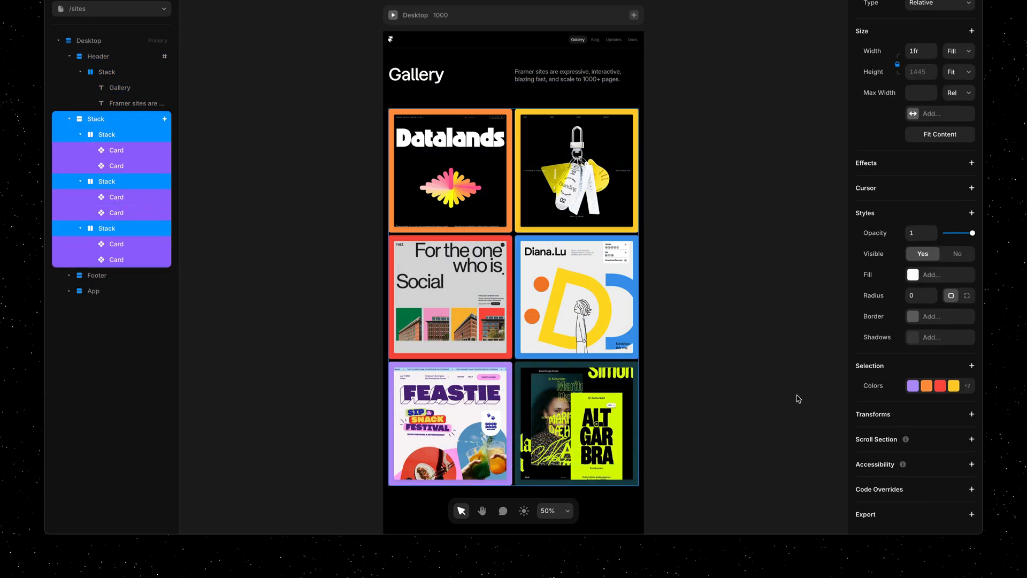
mouse_move(819, 392)
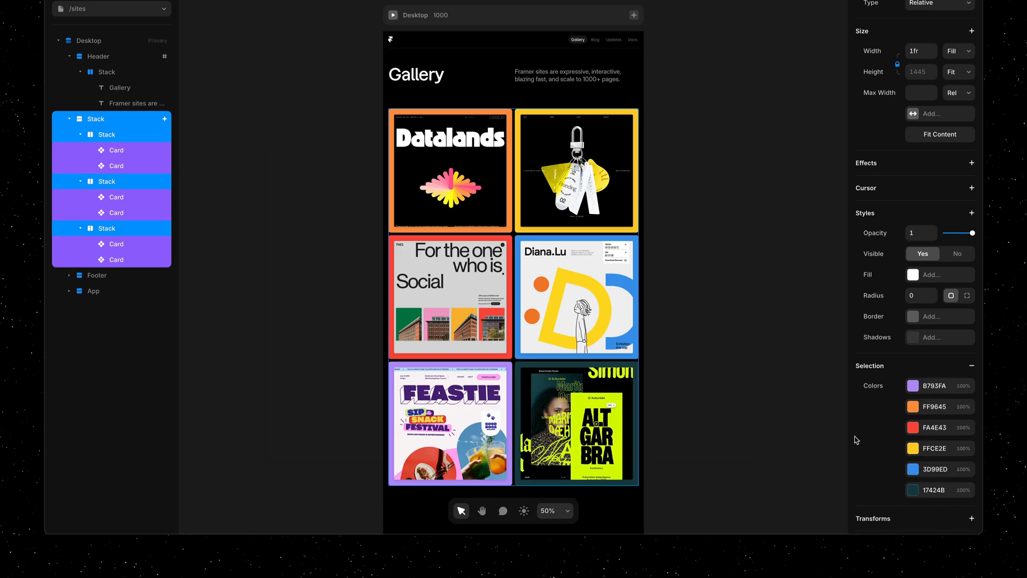
scroll("down", 3)
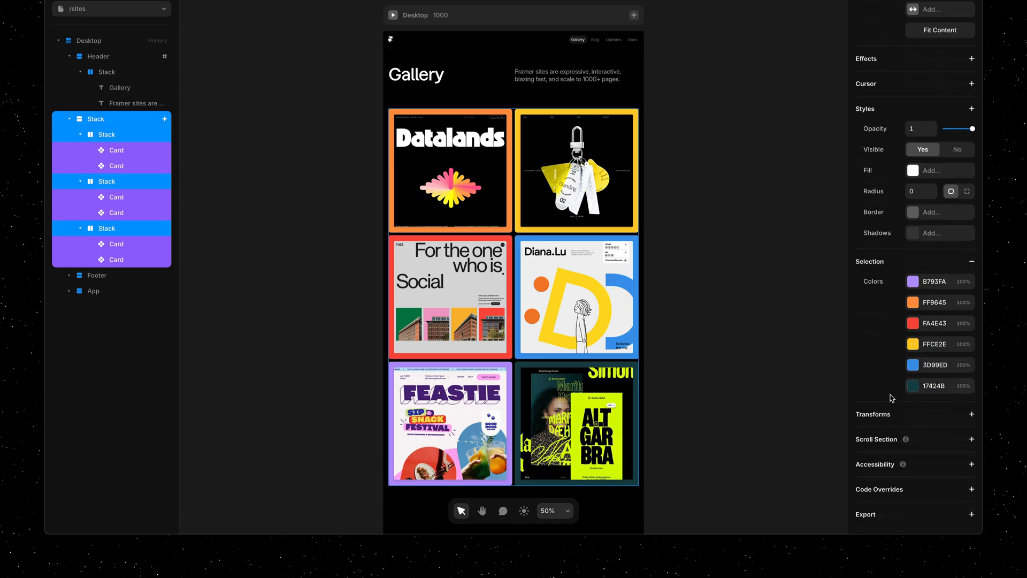
Step: Recolour the dark card to 1A474E and the Feastie card to light blue B9DEFD
left_click(912, 385)
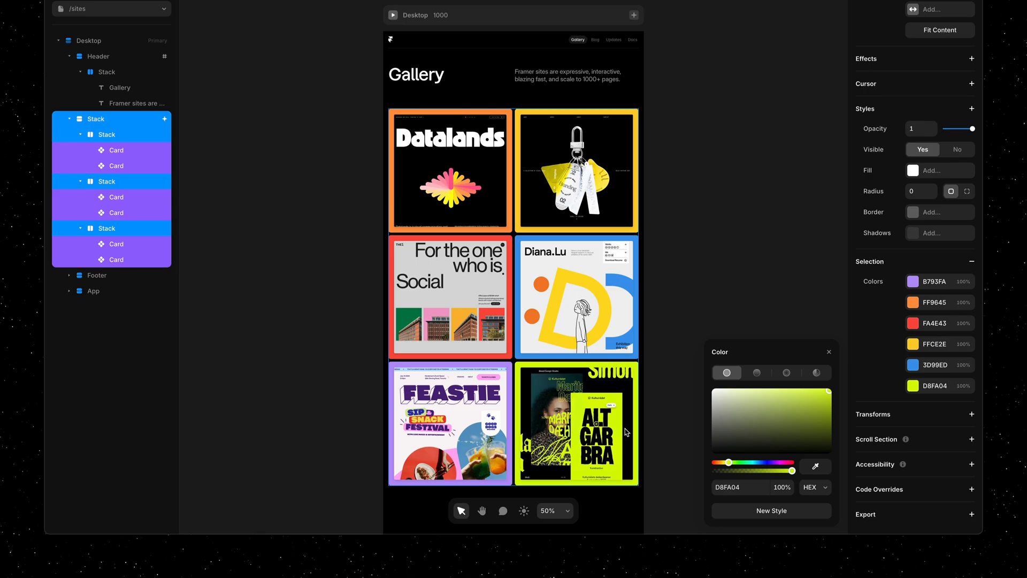
left_click(816, 466)
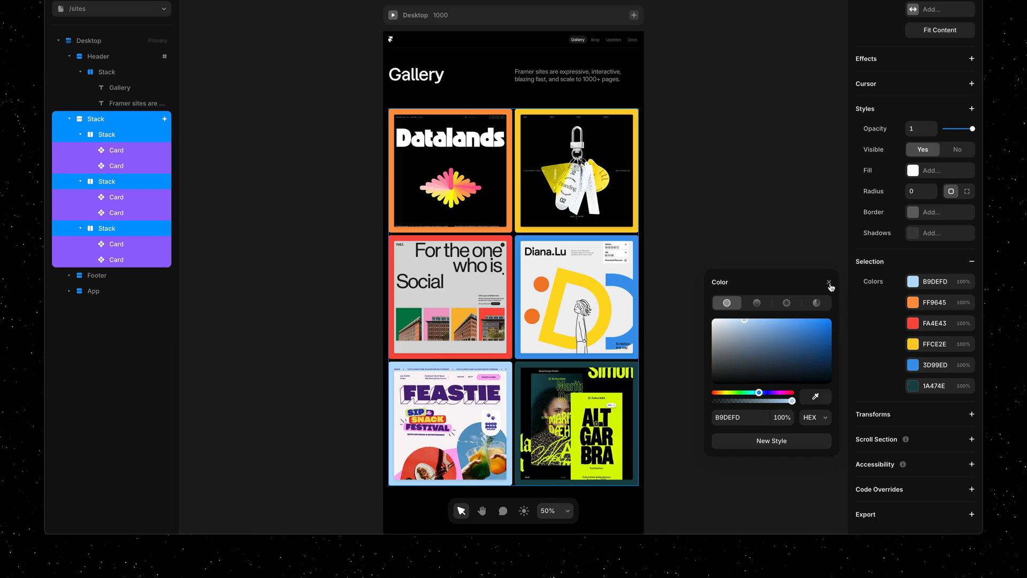
left_click(829, 283)
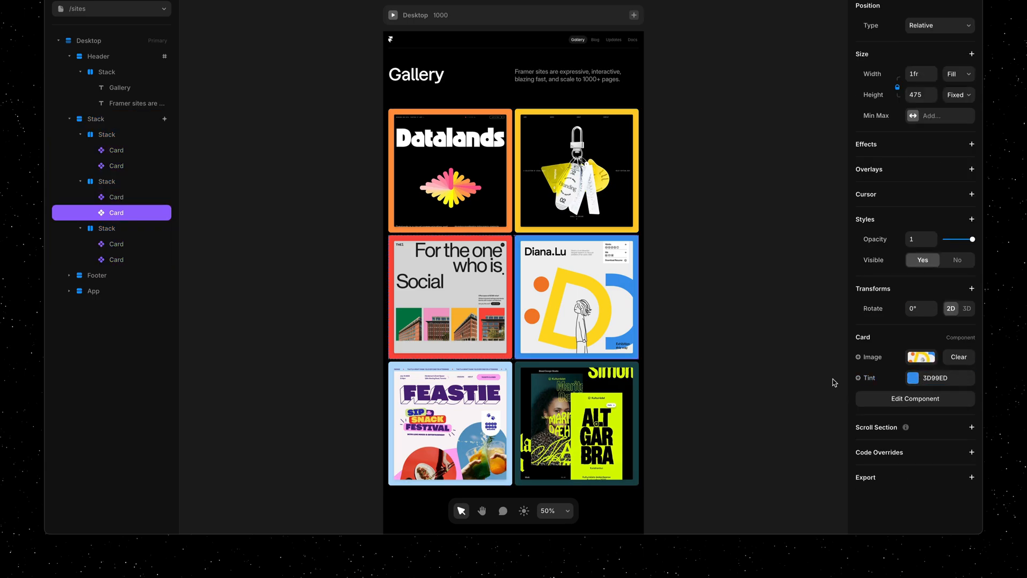
left_click(834, 382)
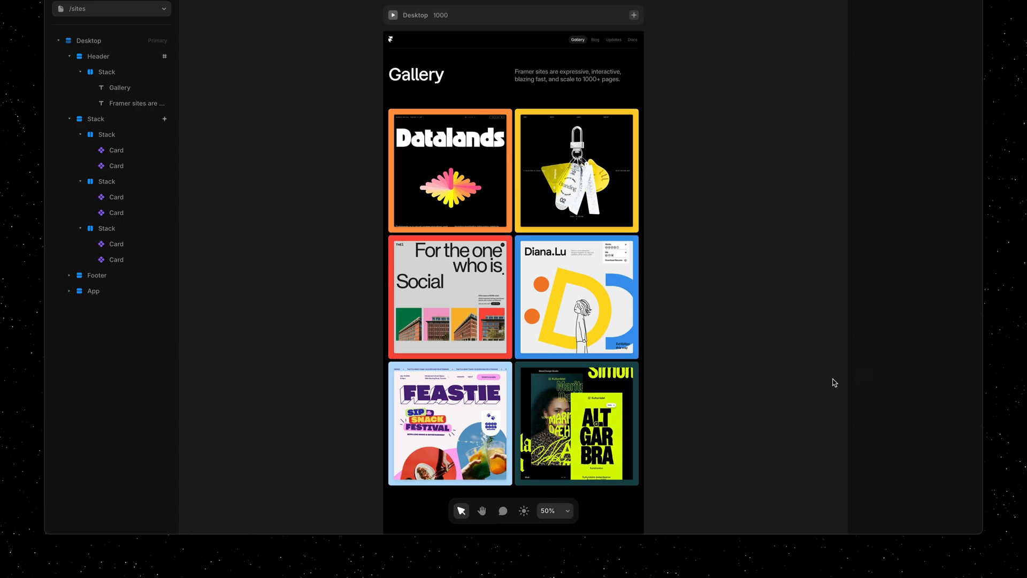